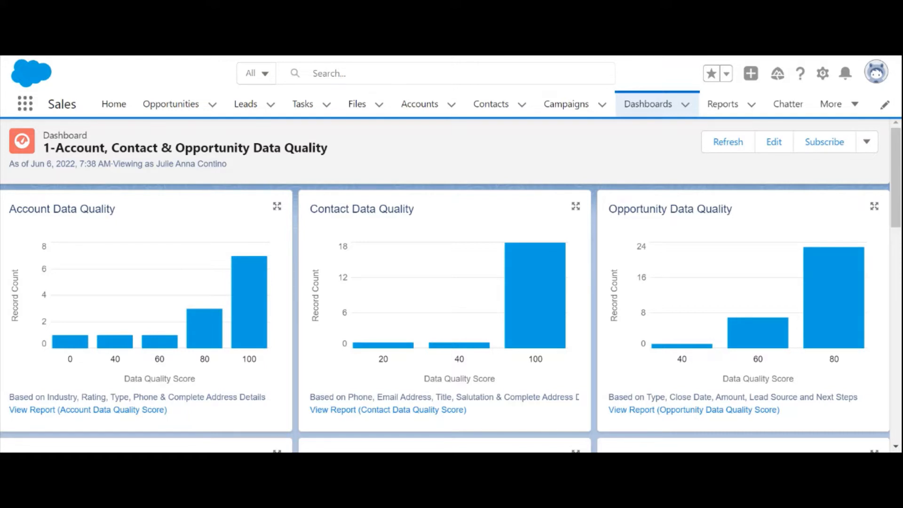
Edit the data quality dashboard and begin adding a new dashboard filter.
left_click(773, 142)
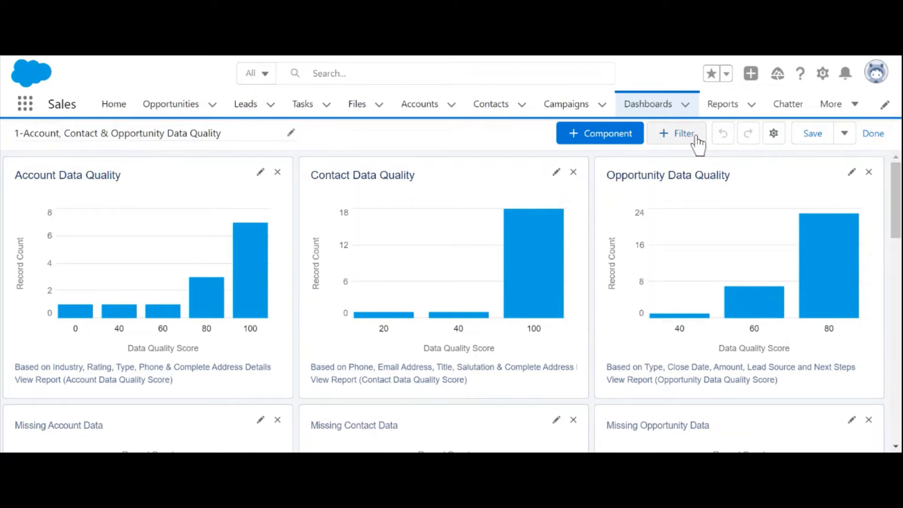
left_click(677, 133)
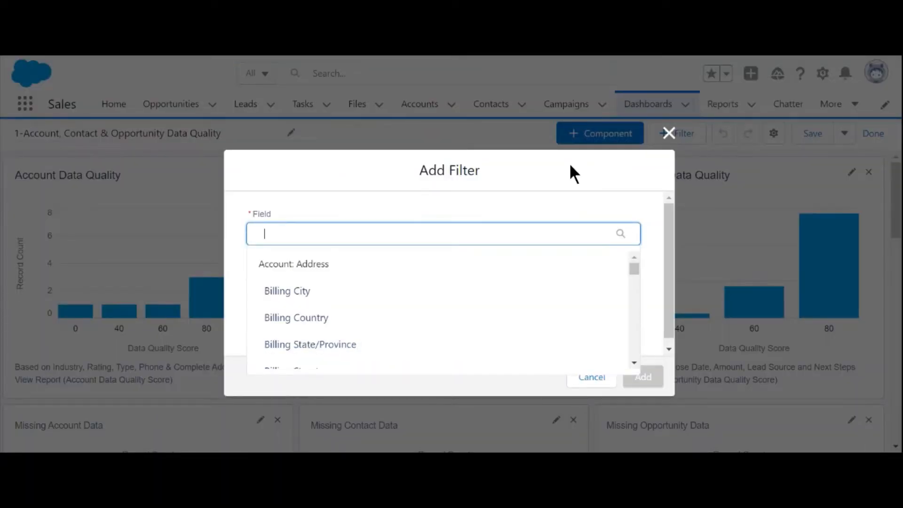
Search 'created da' and choose Created Date as the filter field.
type("created da")
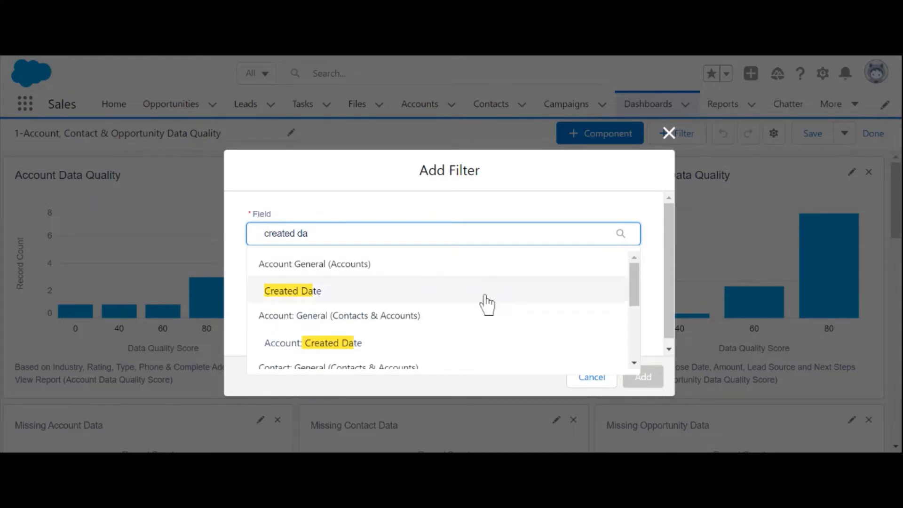
left_click(292, 291)
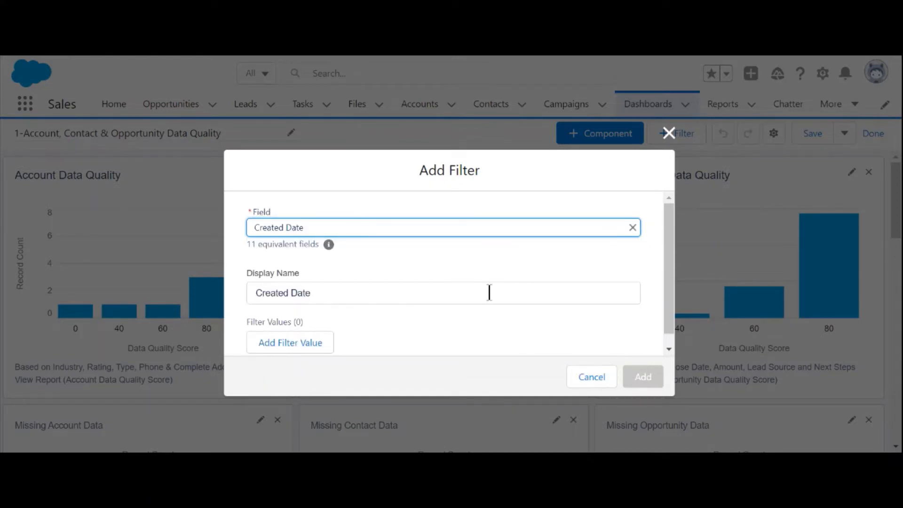
Add a first Relative filter value of THIS MONTH and apply it.
left_click(289, 342)
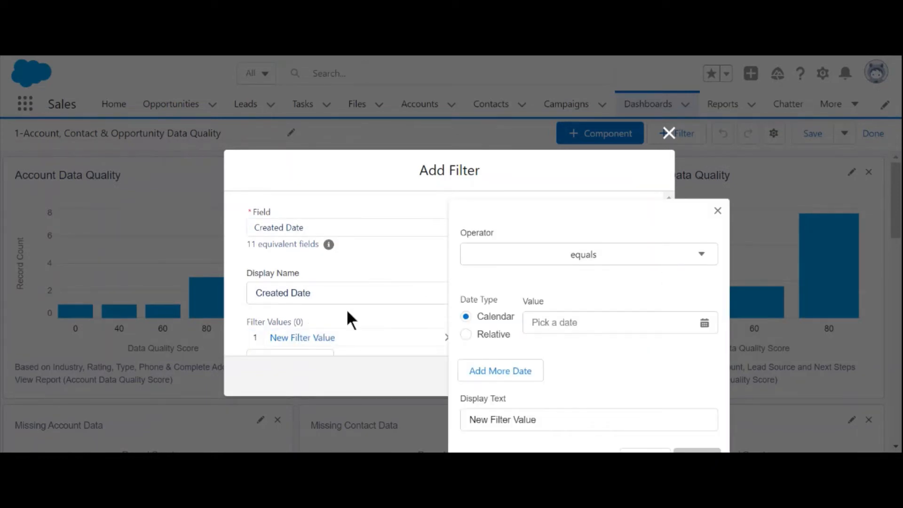
left_click(466, 334)
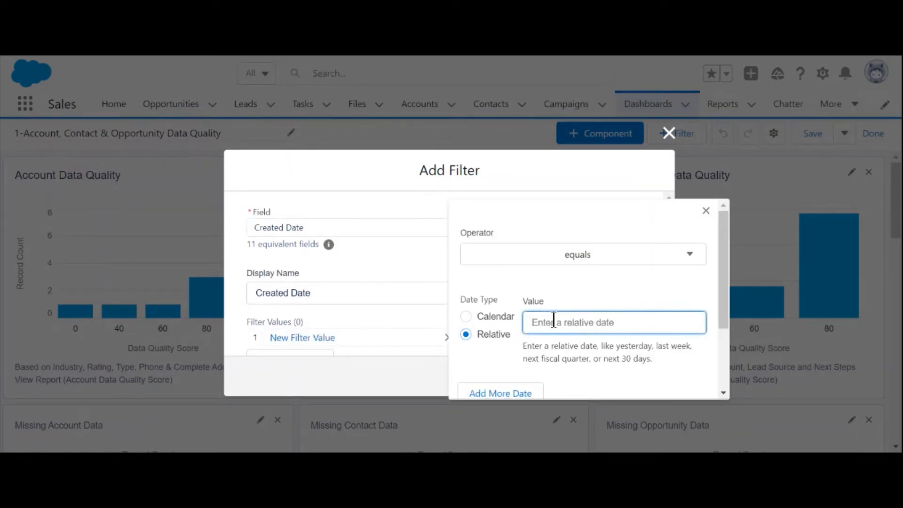
type("THIS MONTH")
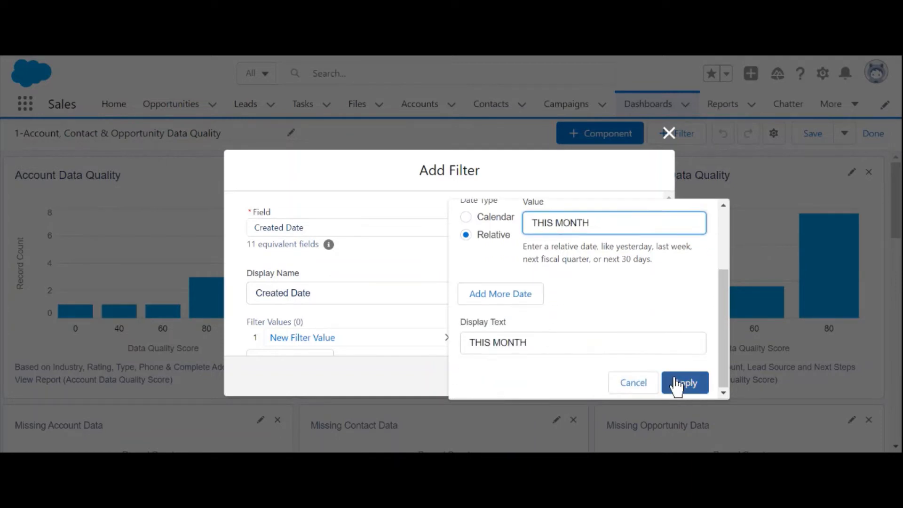
left_click(684, 383)
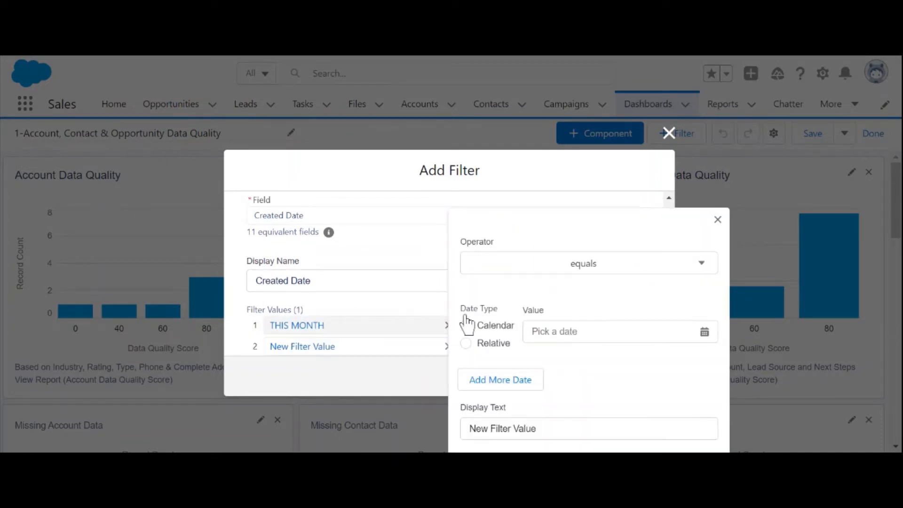
Add a second Relative value LAST MONTH, then add the Created Date filter to the dashboard.
left_click(466, 342)
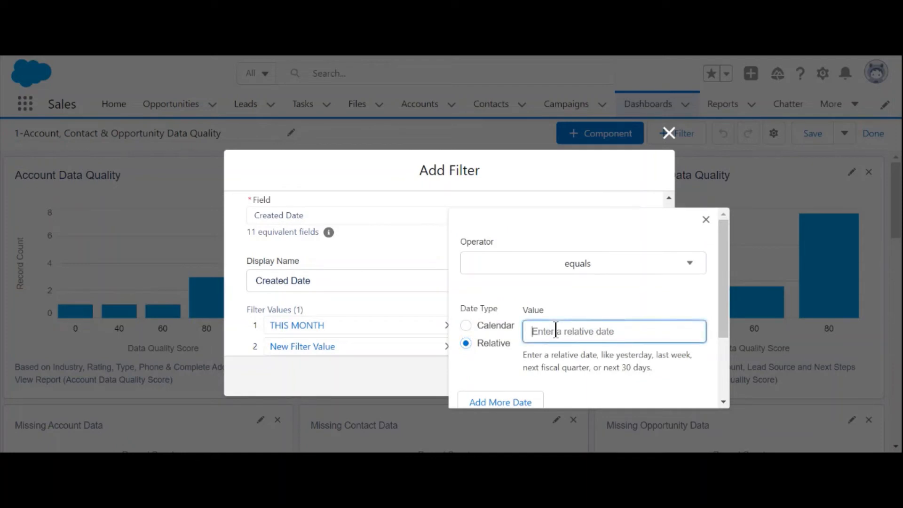
type("LAST MONTH")
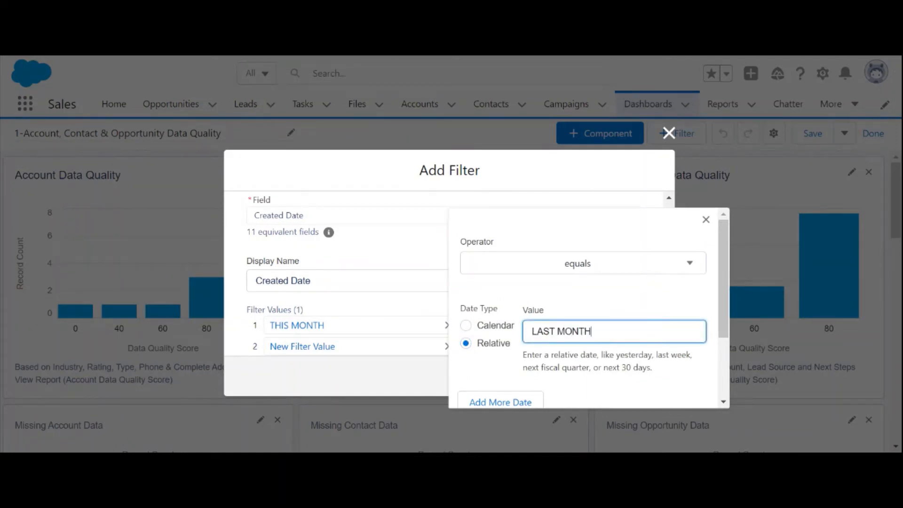
scroll("down", 3)
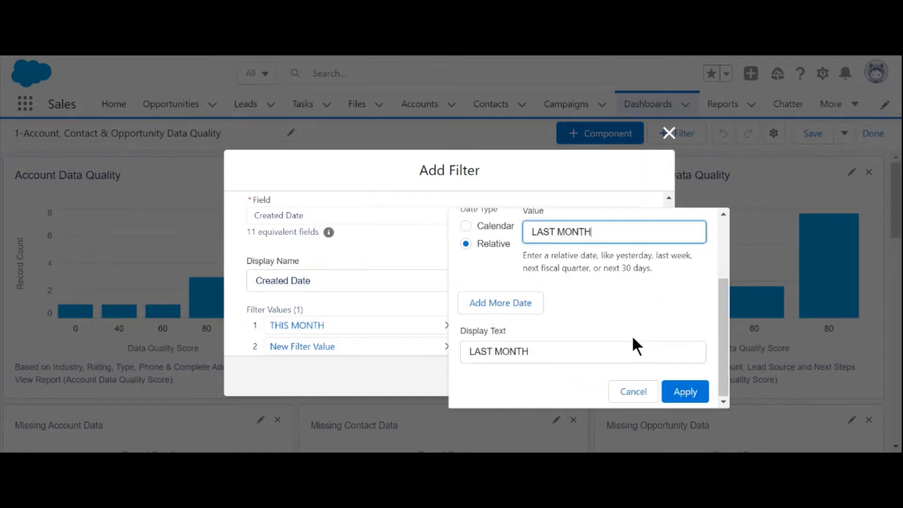
left_click(684, 391)
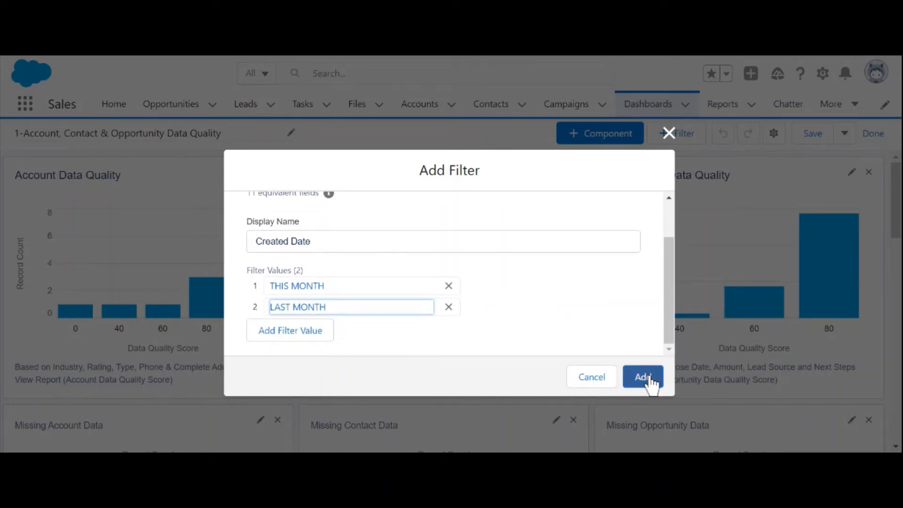
left_click(643, 376)
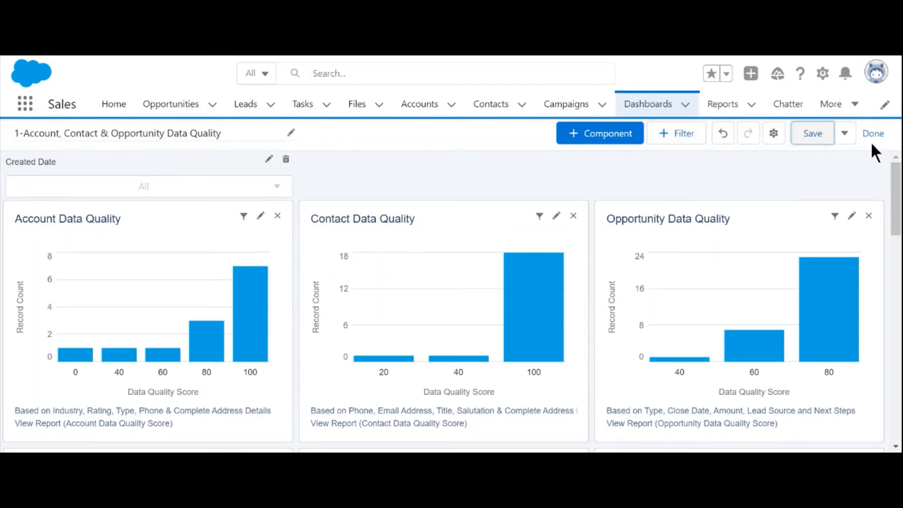
Save the dashboard and exit editing with the Created Date filter in place.
left_click(812, 132)
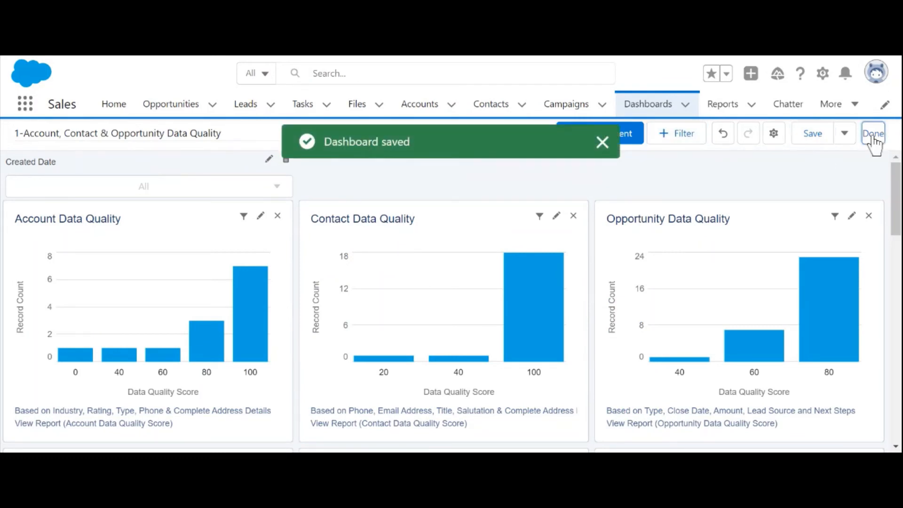
left_click(873, 133)
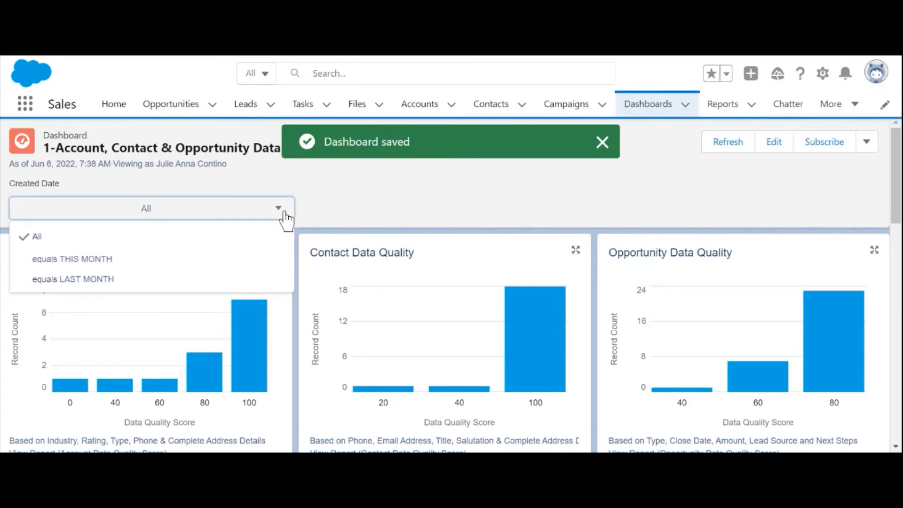